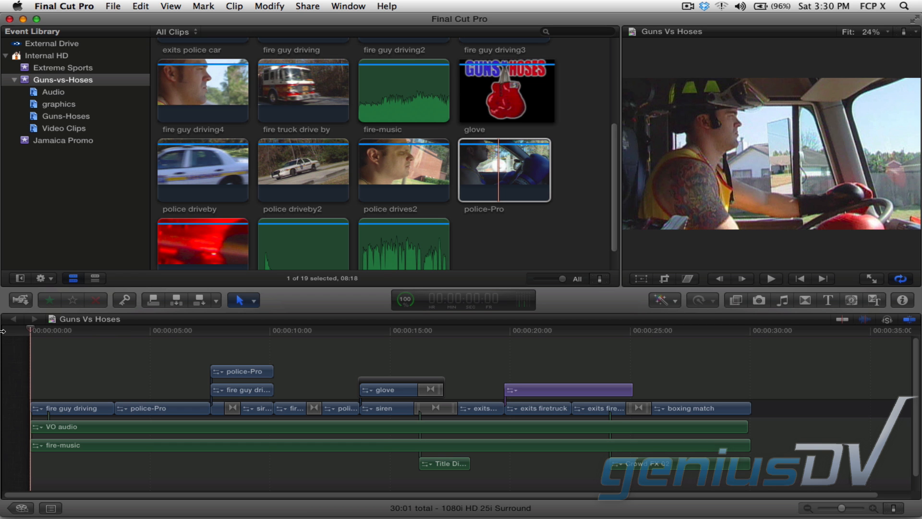
# Step: Select the siren clip at the playhead and connect 'fire guy driving' above it
pyautogui.click(770, 278)
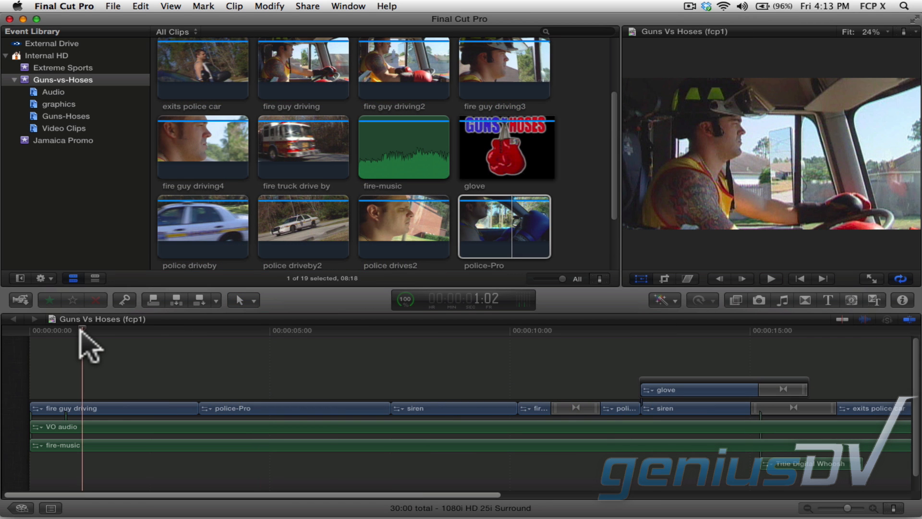
pyautogui.click(273, 330)
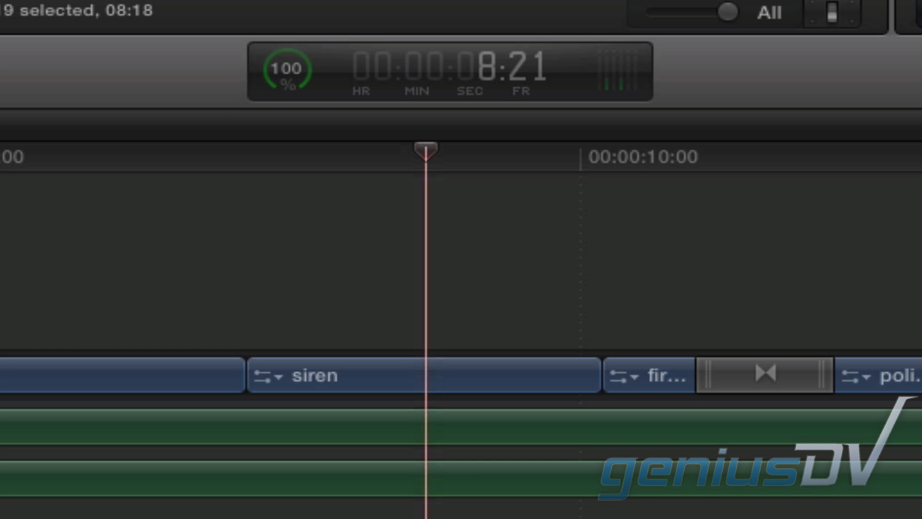
pyautogui.press('x')
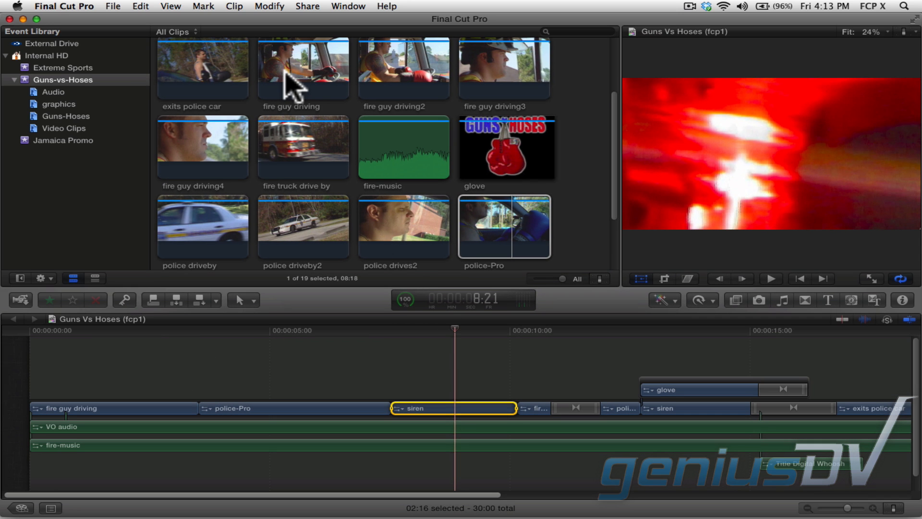
pyautogui.click(303, 69)
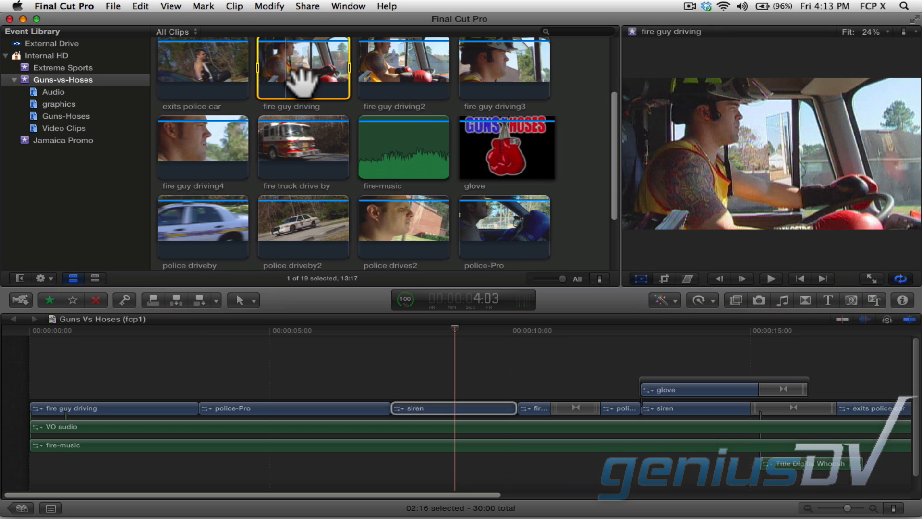
pyautogui.press('q')
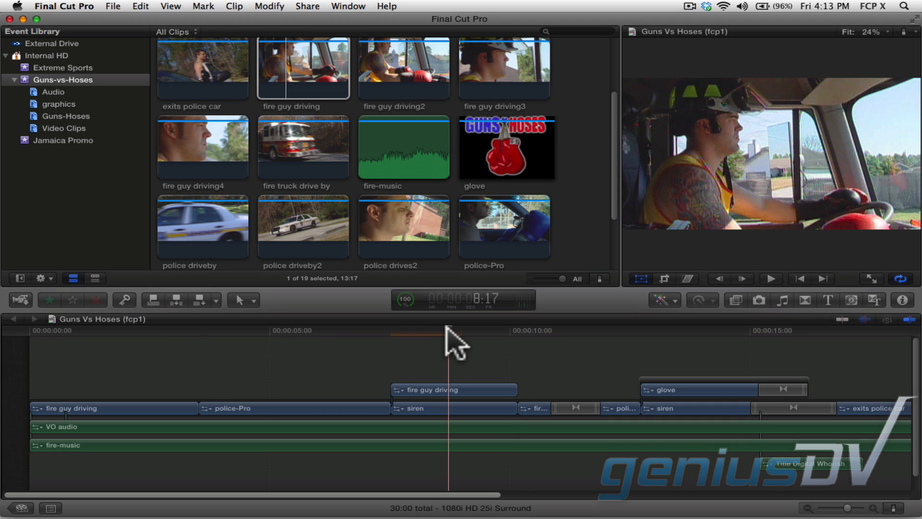
# Step: Select the siren range and connect 'police-Pro' above 'fire guy driving'
pyautogui.press('x')
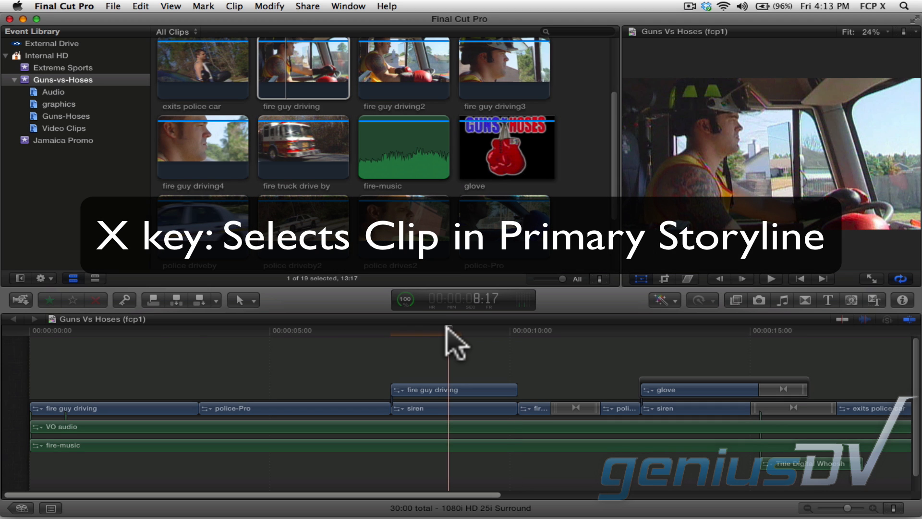
pyautogui.press('x')
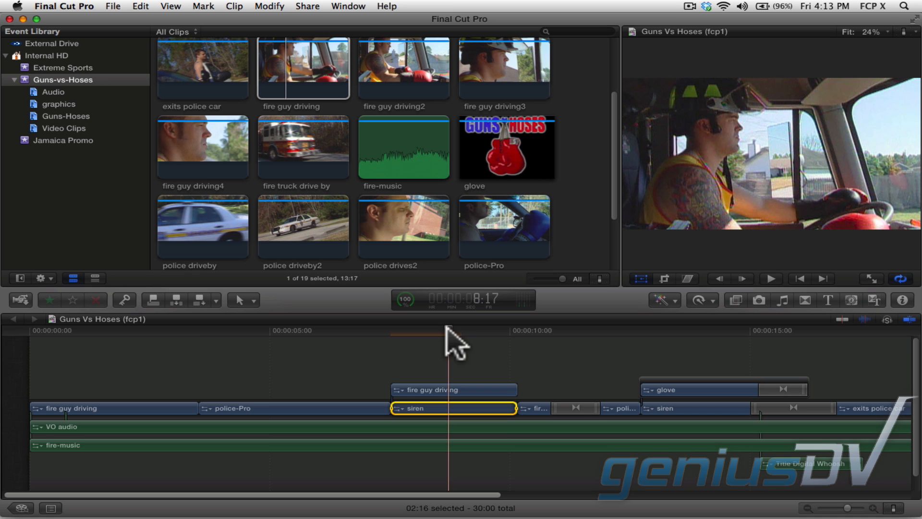
pyautogui.click(503, 227)
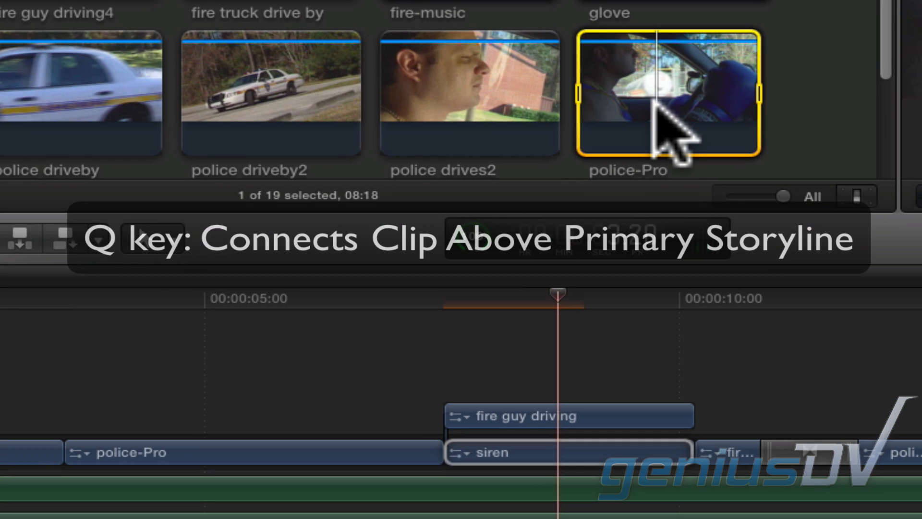
pyautogui.press('q')
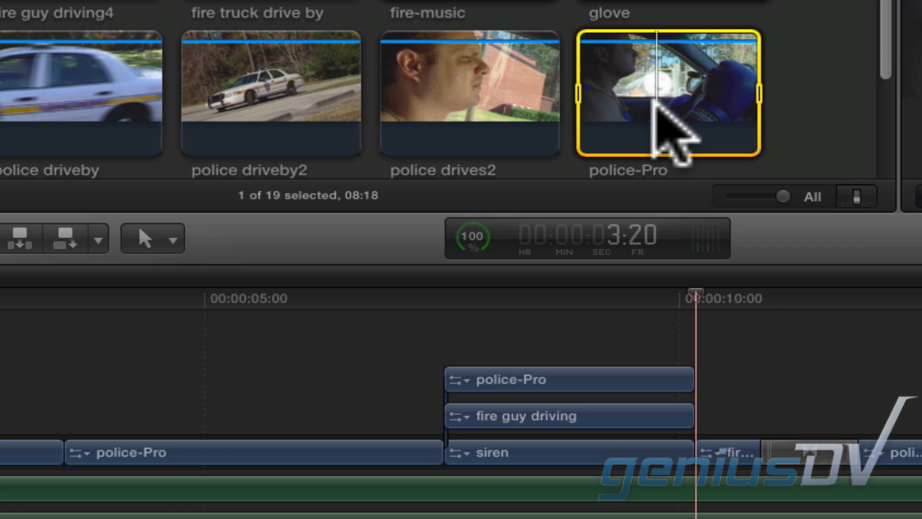
pyautogui.moveTo(618, 259)
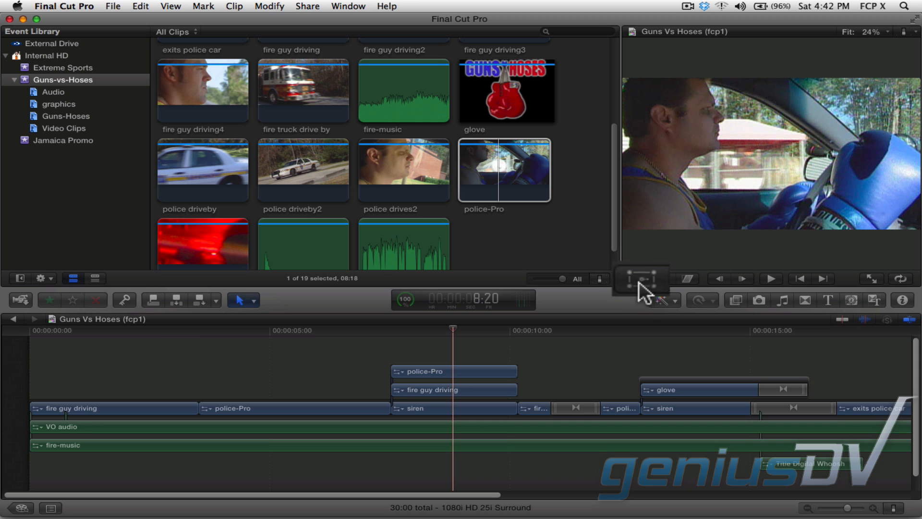
pyautogui.moveTo(647, 291)
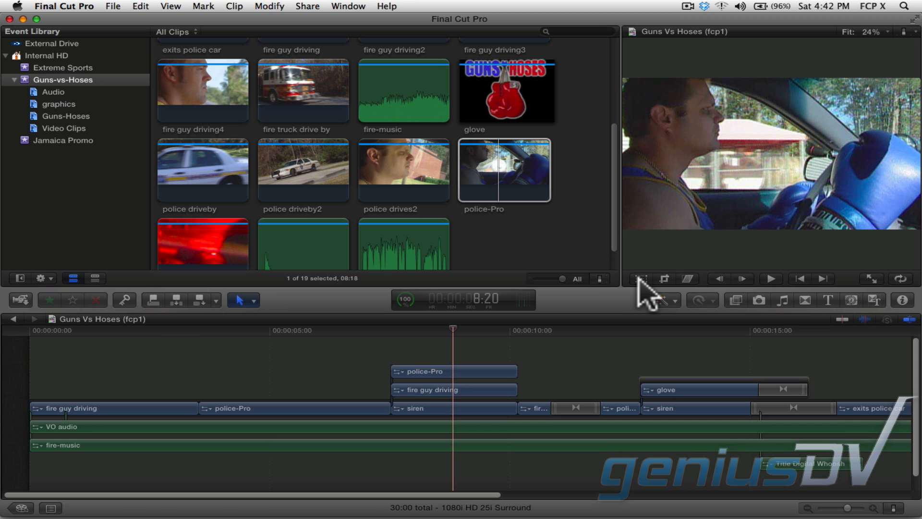
# Step: Turn on the Transform tool in the Viewer for the police-Pro clip
pyautogui.click(640, 278)
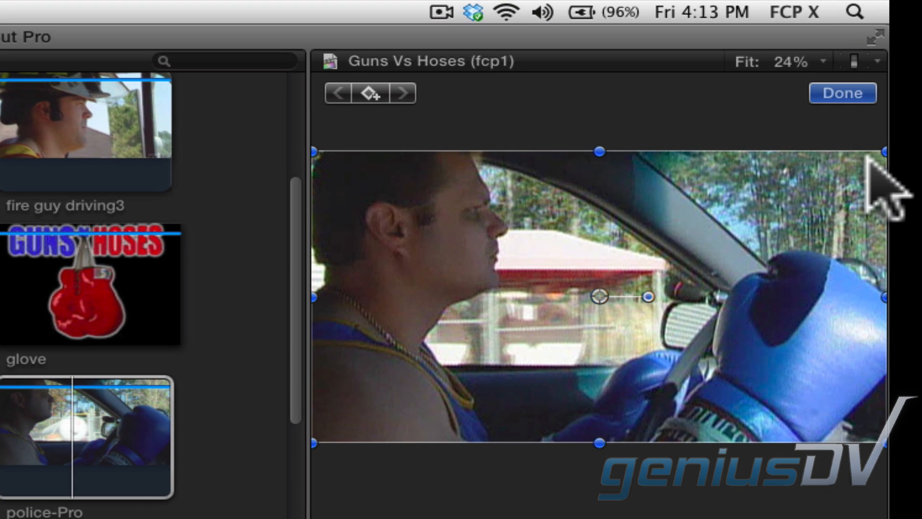
pyautogui.moveTo(894, 177)
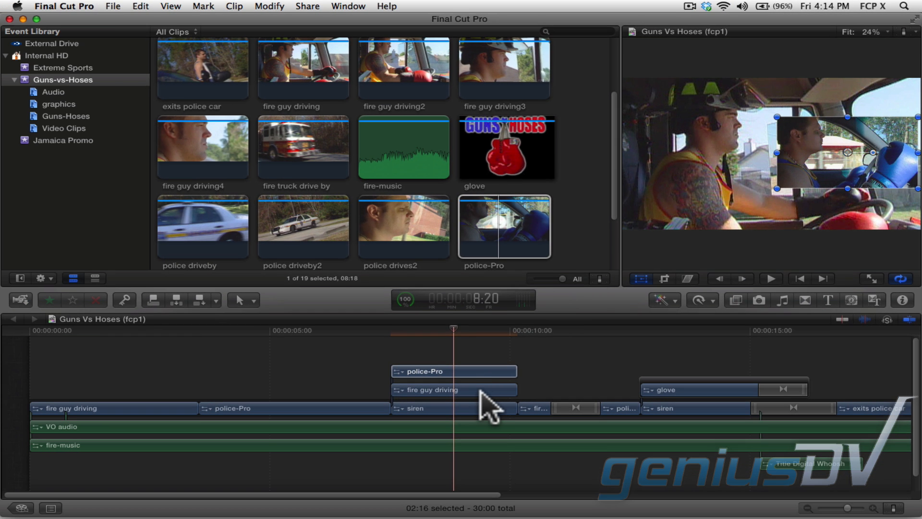
# Step: Select the 'fire guy driving' connected clip in the Timeline
pyautogui.click(432, 390)
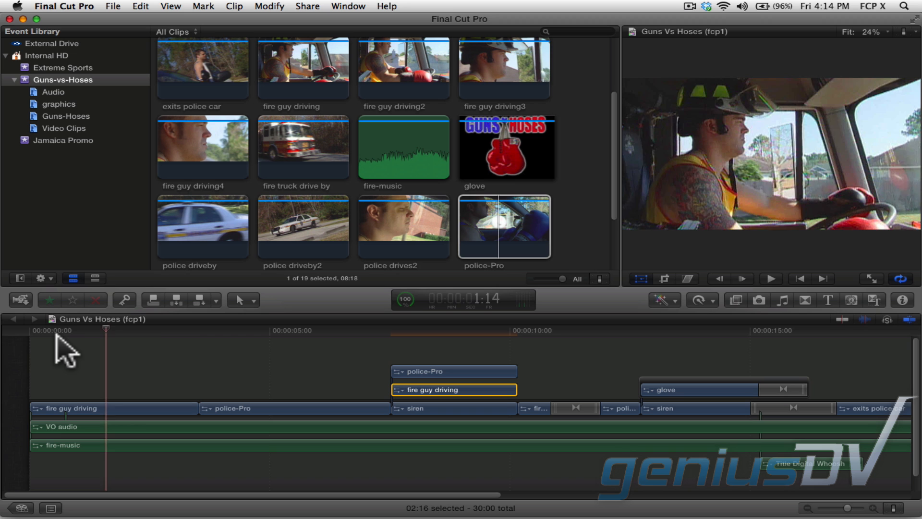
# Step: Play back the side-by-side fire guy driving and police-Pro insets over siren
pyautogui.click(771, 279)
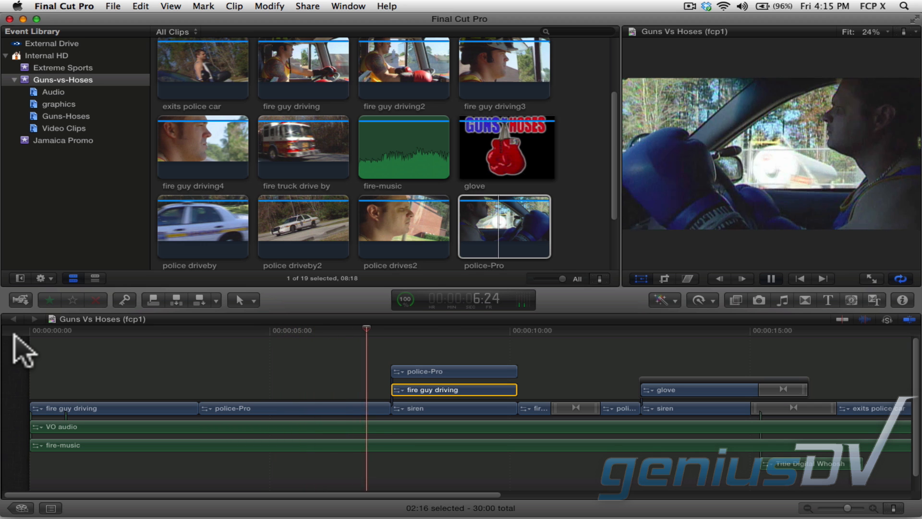
pyautogui.click(770, 278)
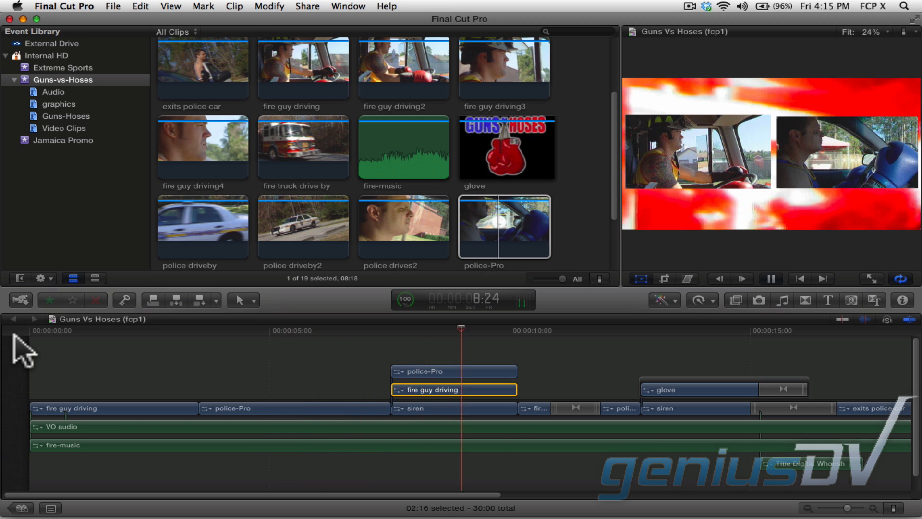